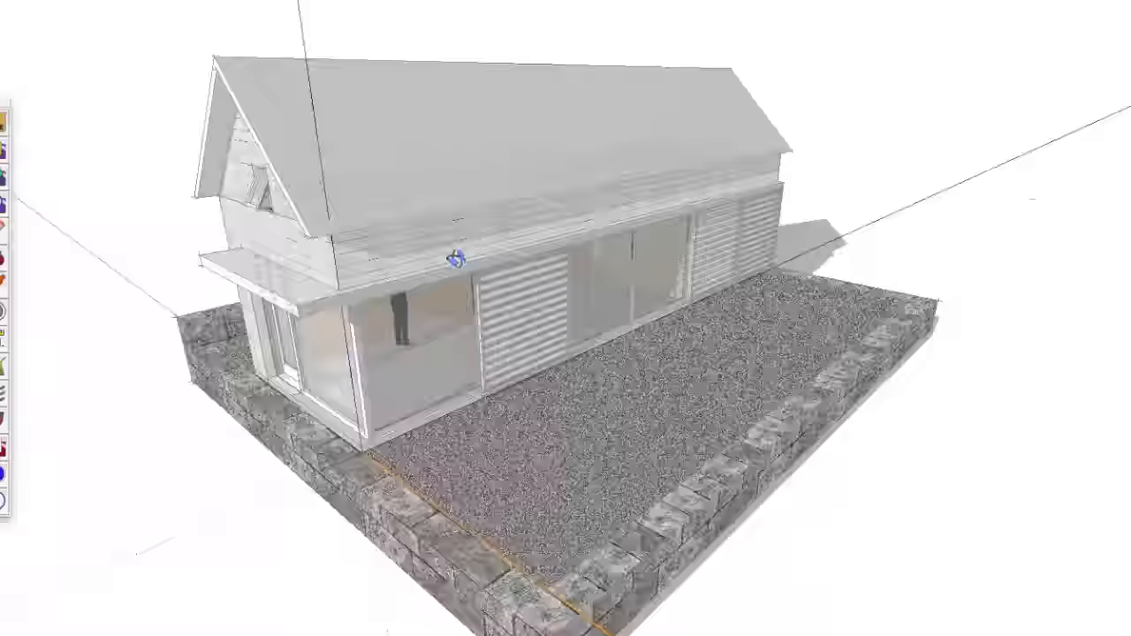
- Orbit around the barn house to its corner, then hide the roof group to expose the rafters
{"action": "left_click_drag", "start_coordinate": [451, 262], "coordinate": [769, 286]}
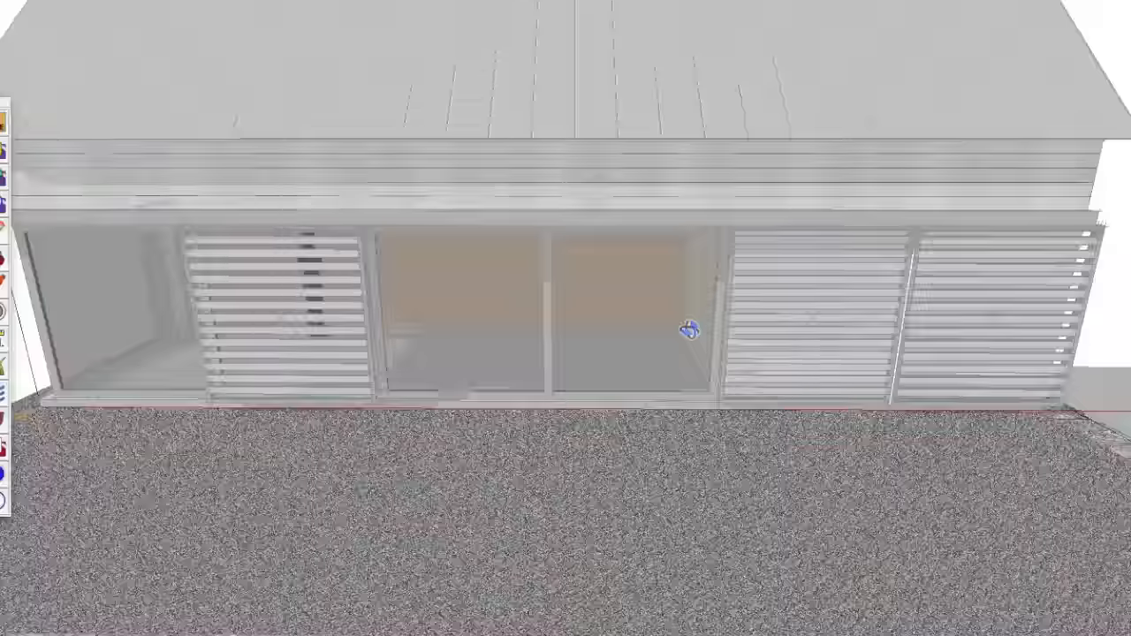
{"action": "left_click_drag", "start_coordinate": [686, 328], "coordinate": [610, 315]}
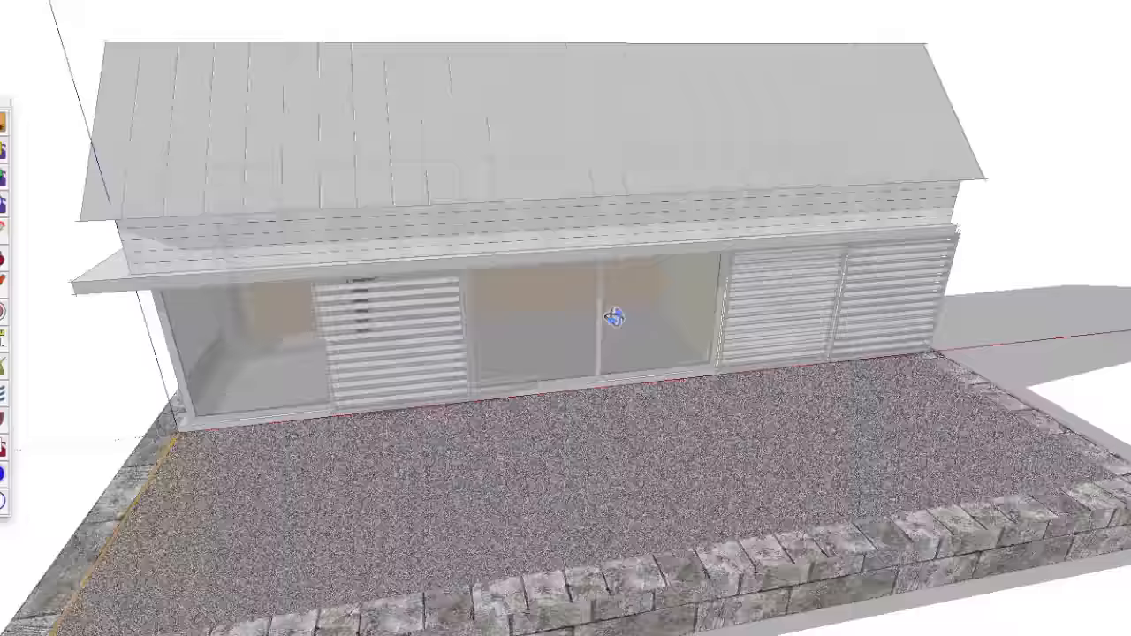
{"action": "left_click_drag", "start_coordinate": [605, 318], "coordinate": [509, 304]}
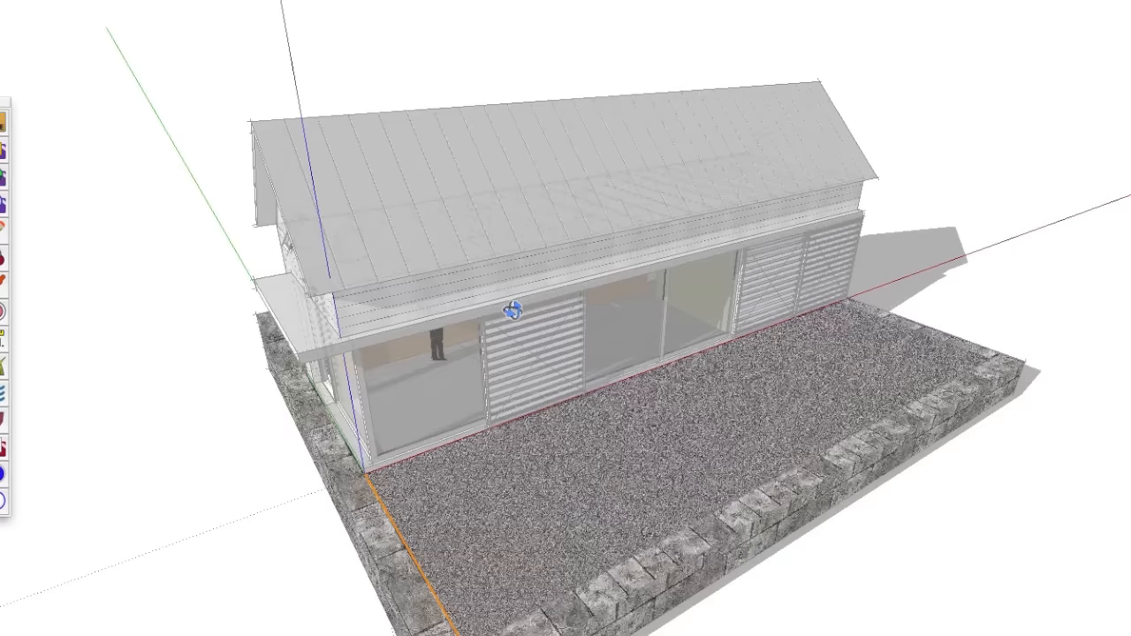
{"action": "left_click_drag", "start_coordinate": [513, 304], "coordinate": [468, 239]}
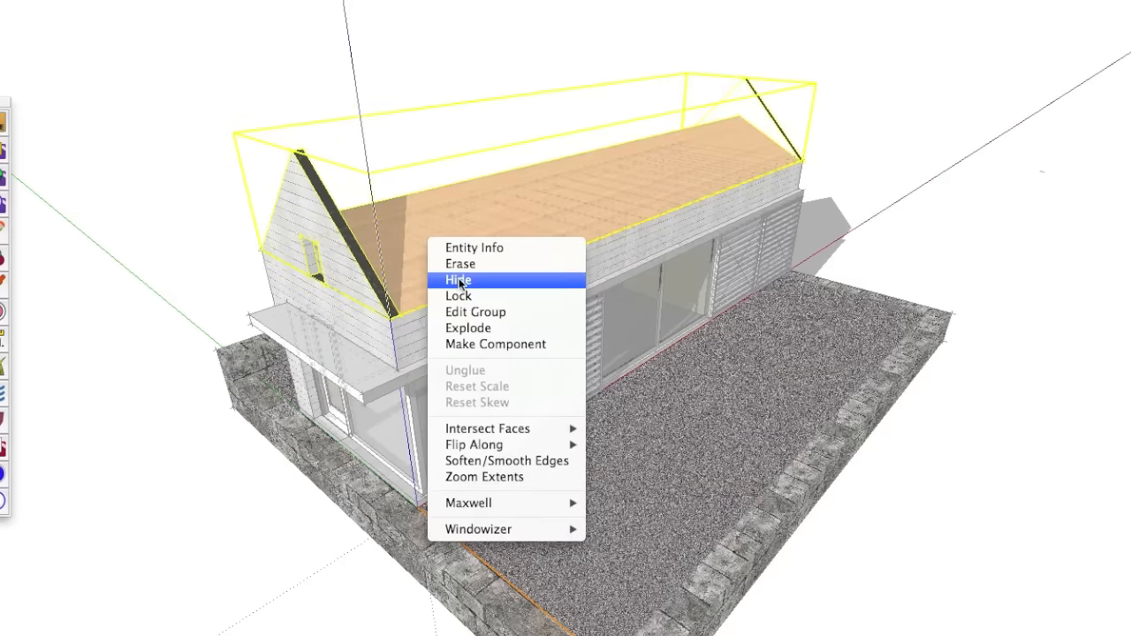
{"action": "left_click", "coordinate": [458, 279]}
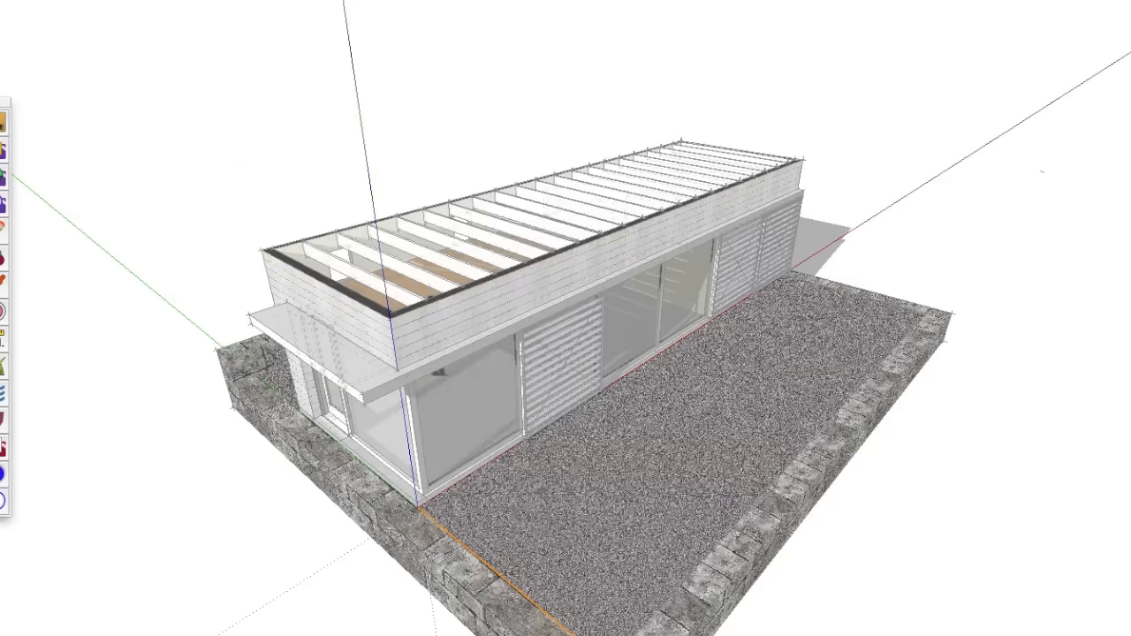